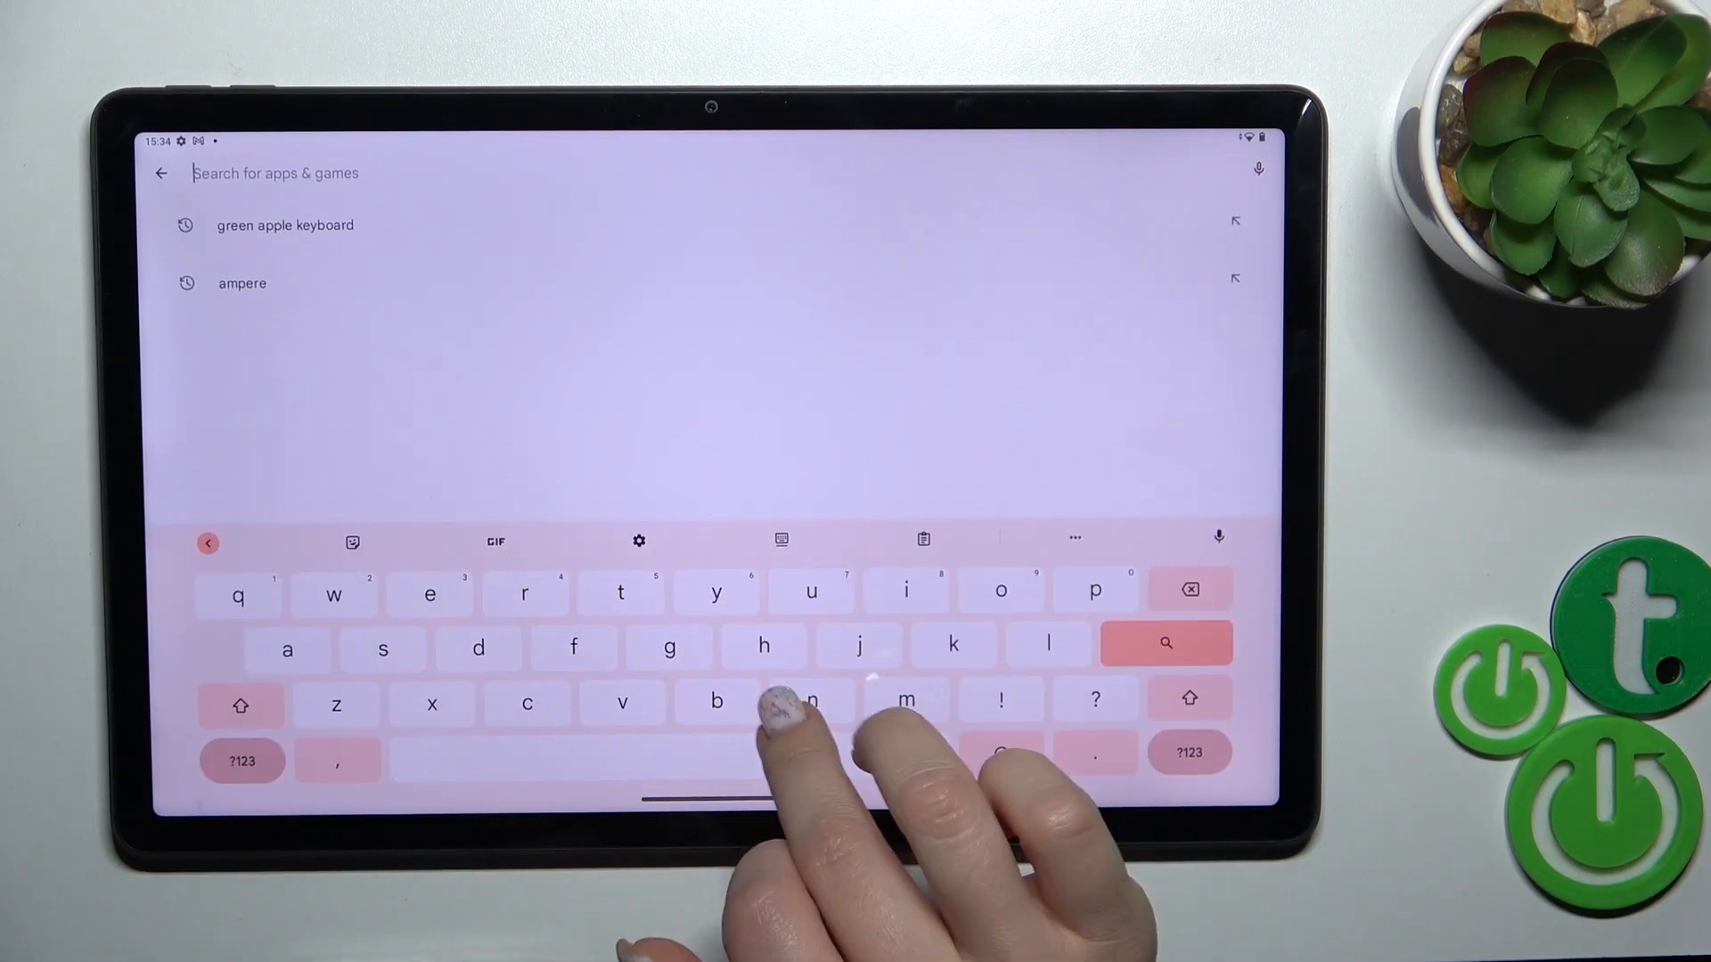
Search the Play Store for 'muviz edge' using the suggestion after typing 'muv'
text(muv)
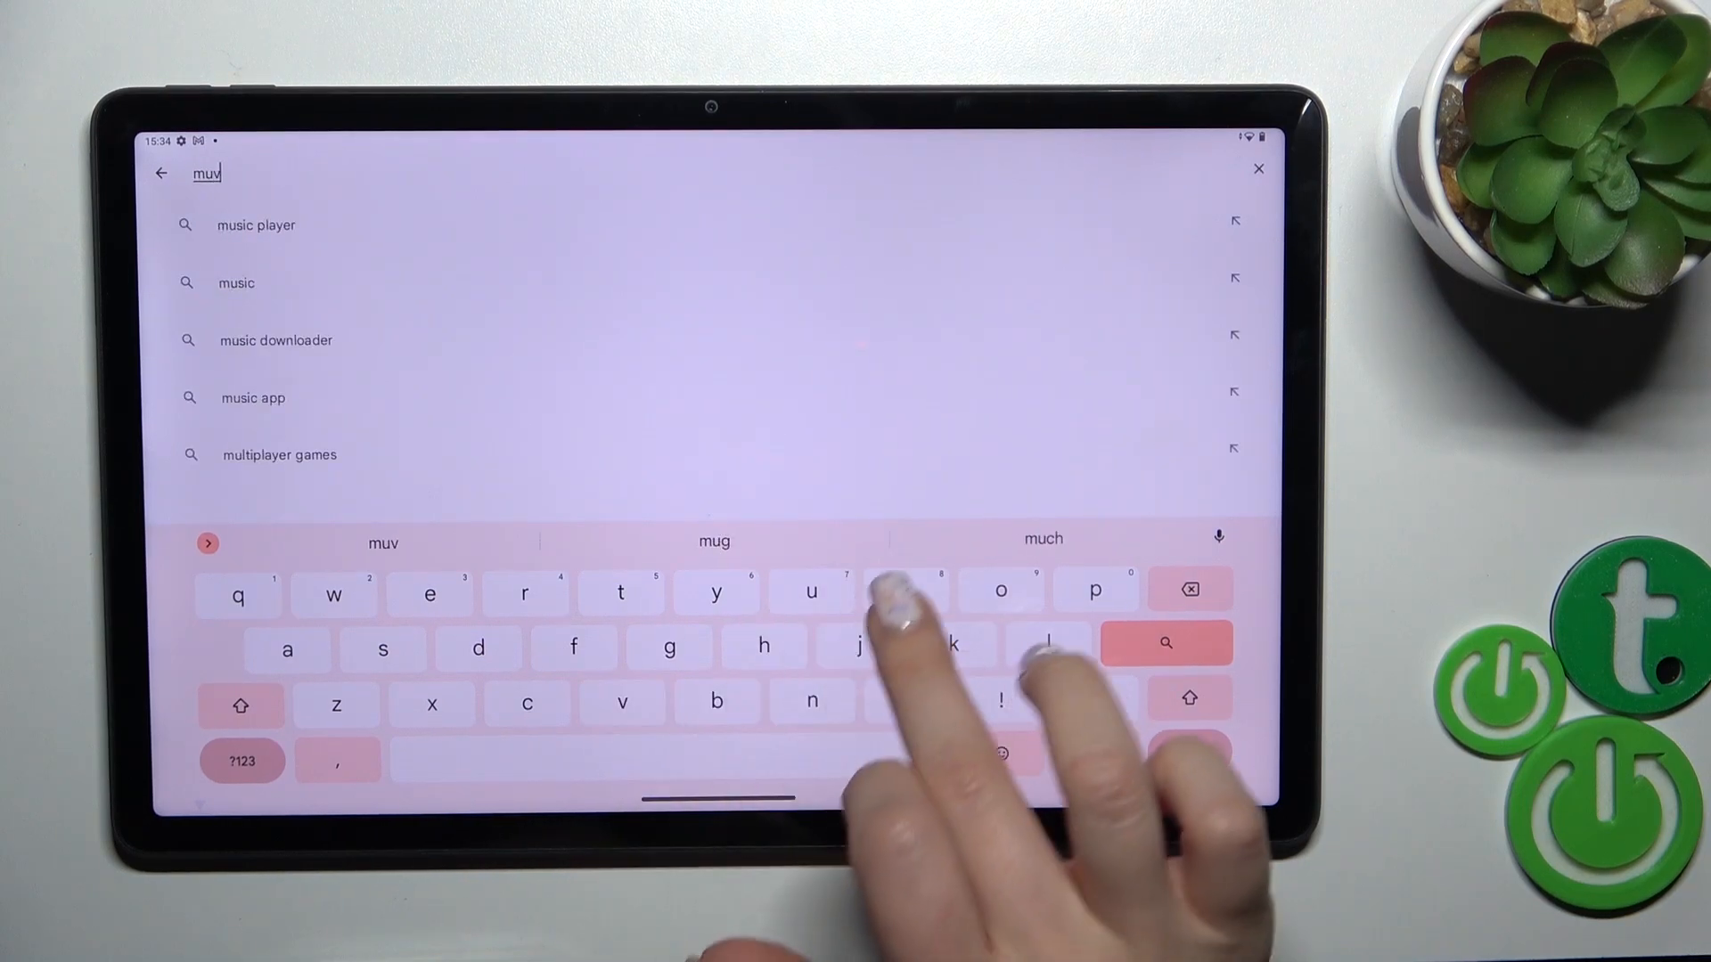
click(1165, 642)
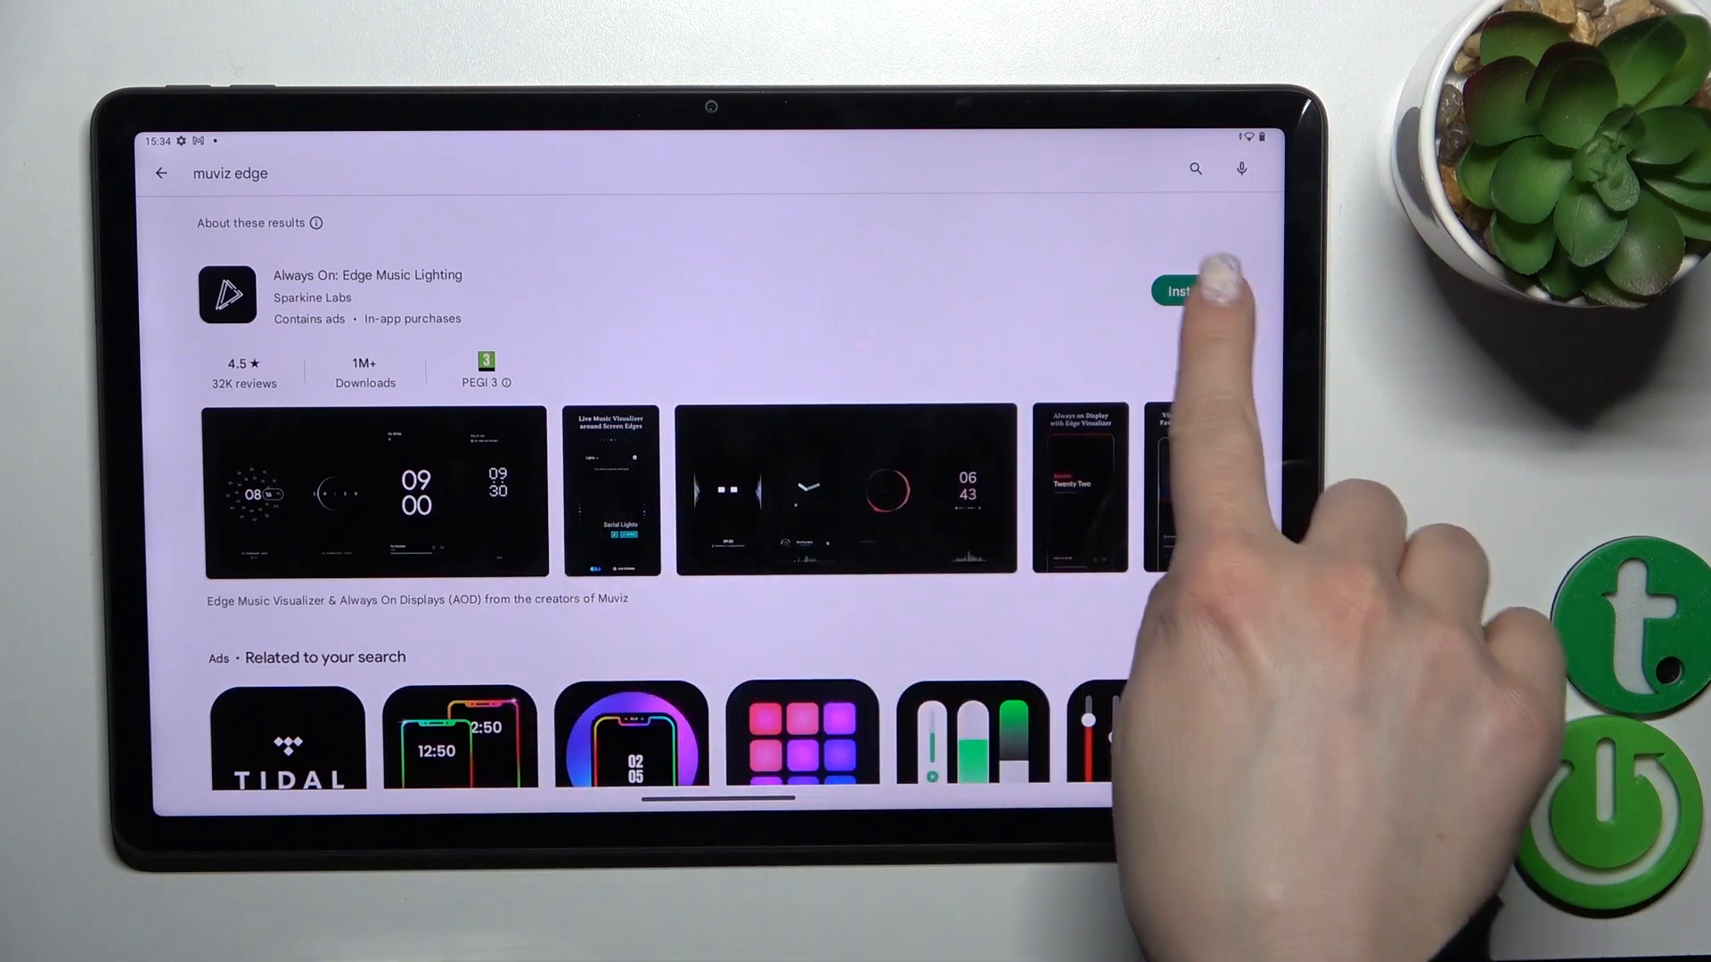
Install Always On: Edge Music Lighting and launch it once downloaded
click(1178, 291)
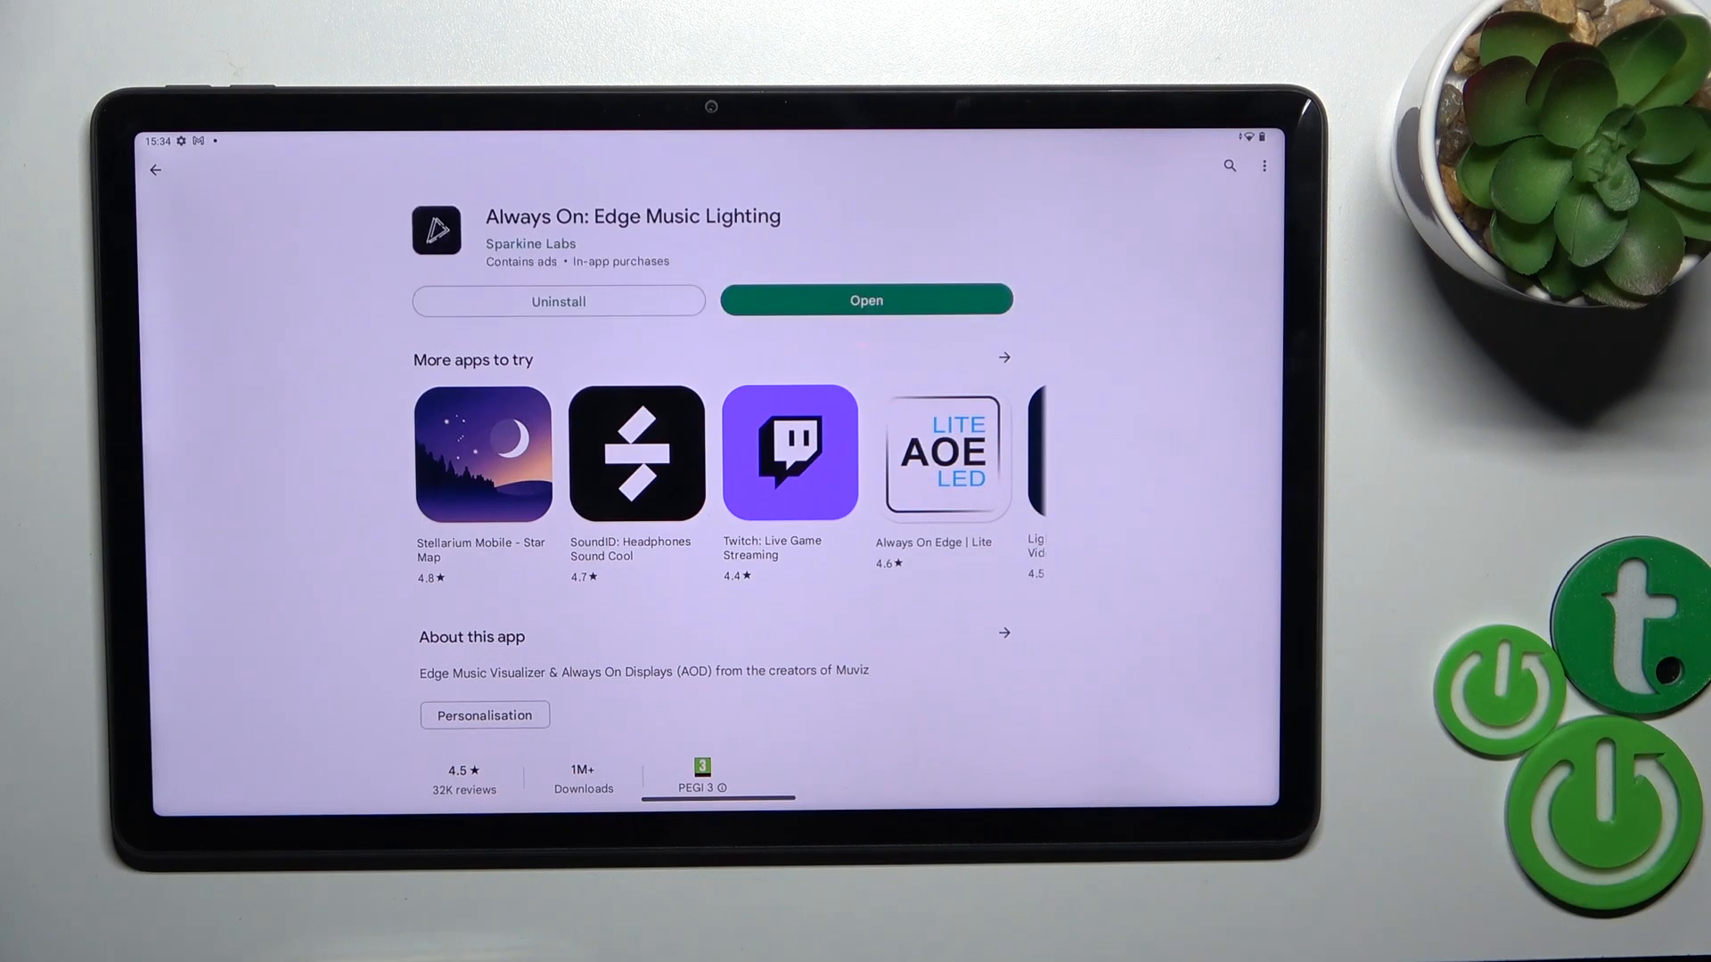
click(866, 301)
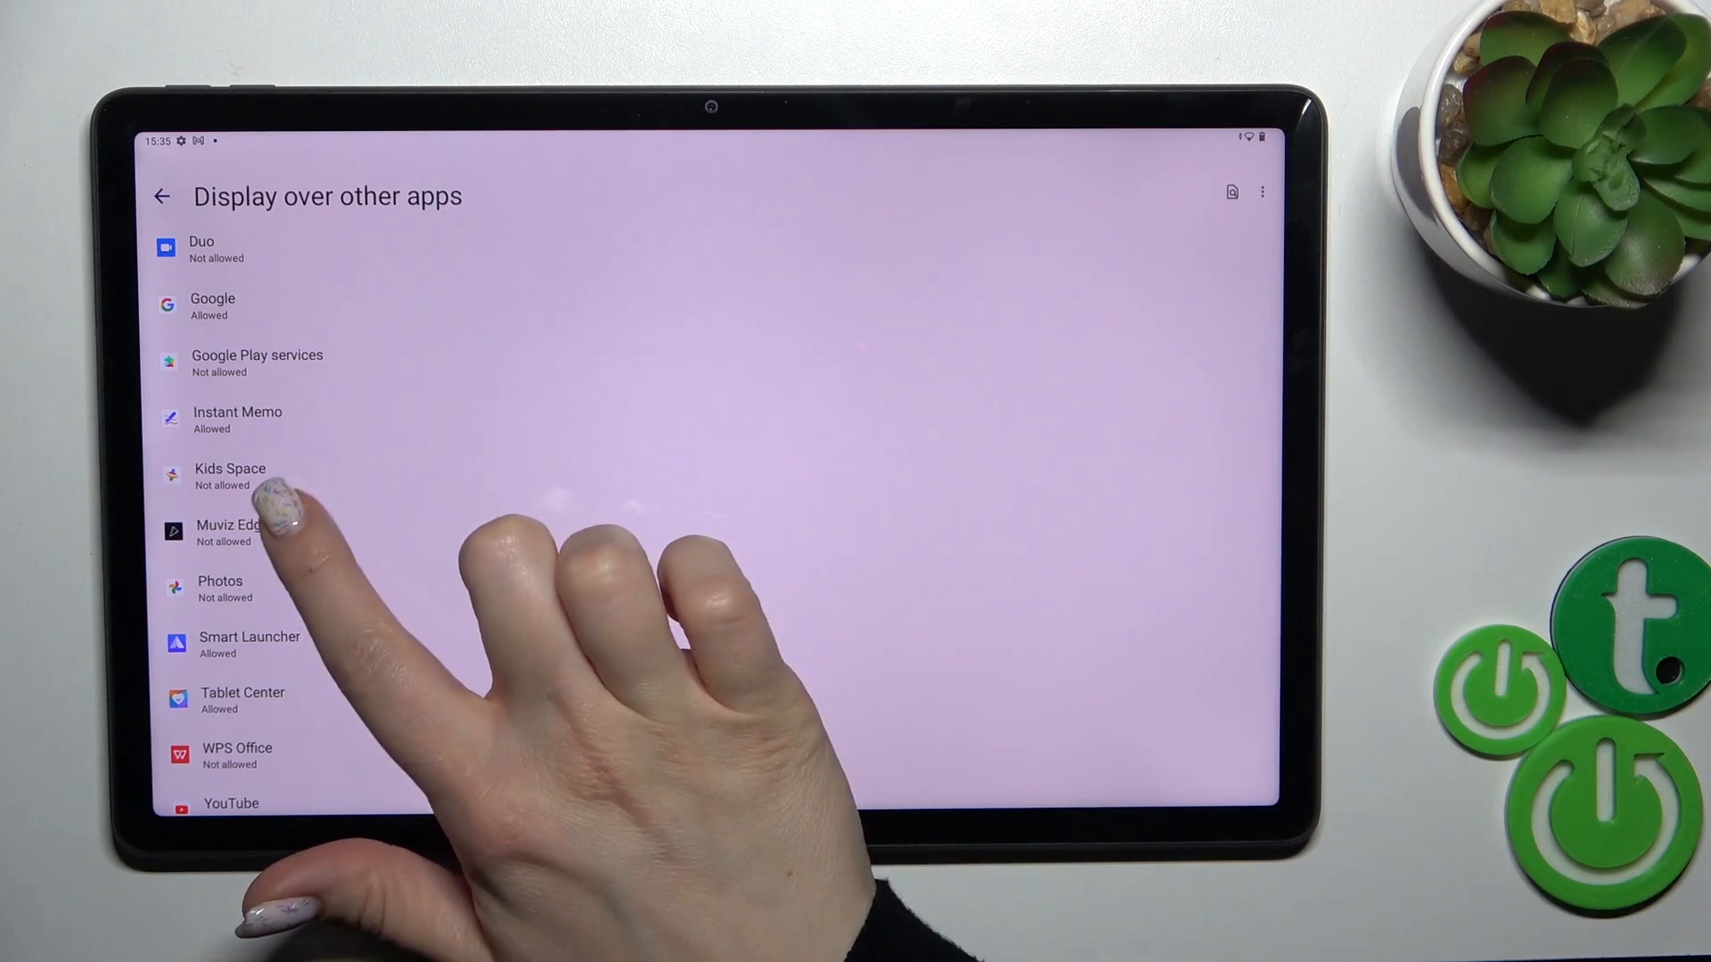
Turn on Allow display over other apps for Muviz Edge
click(229, 533)
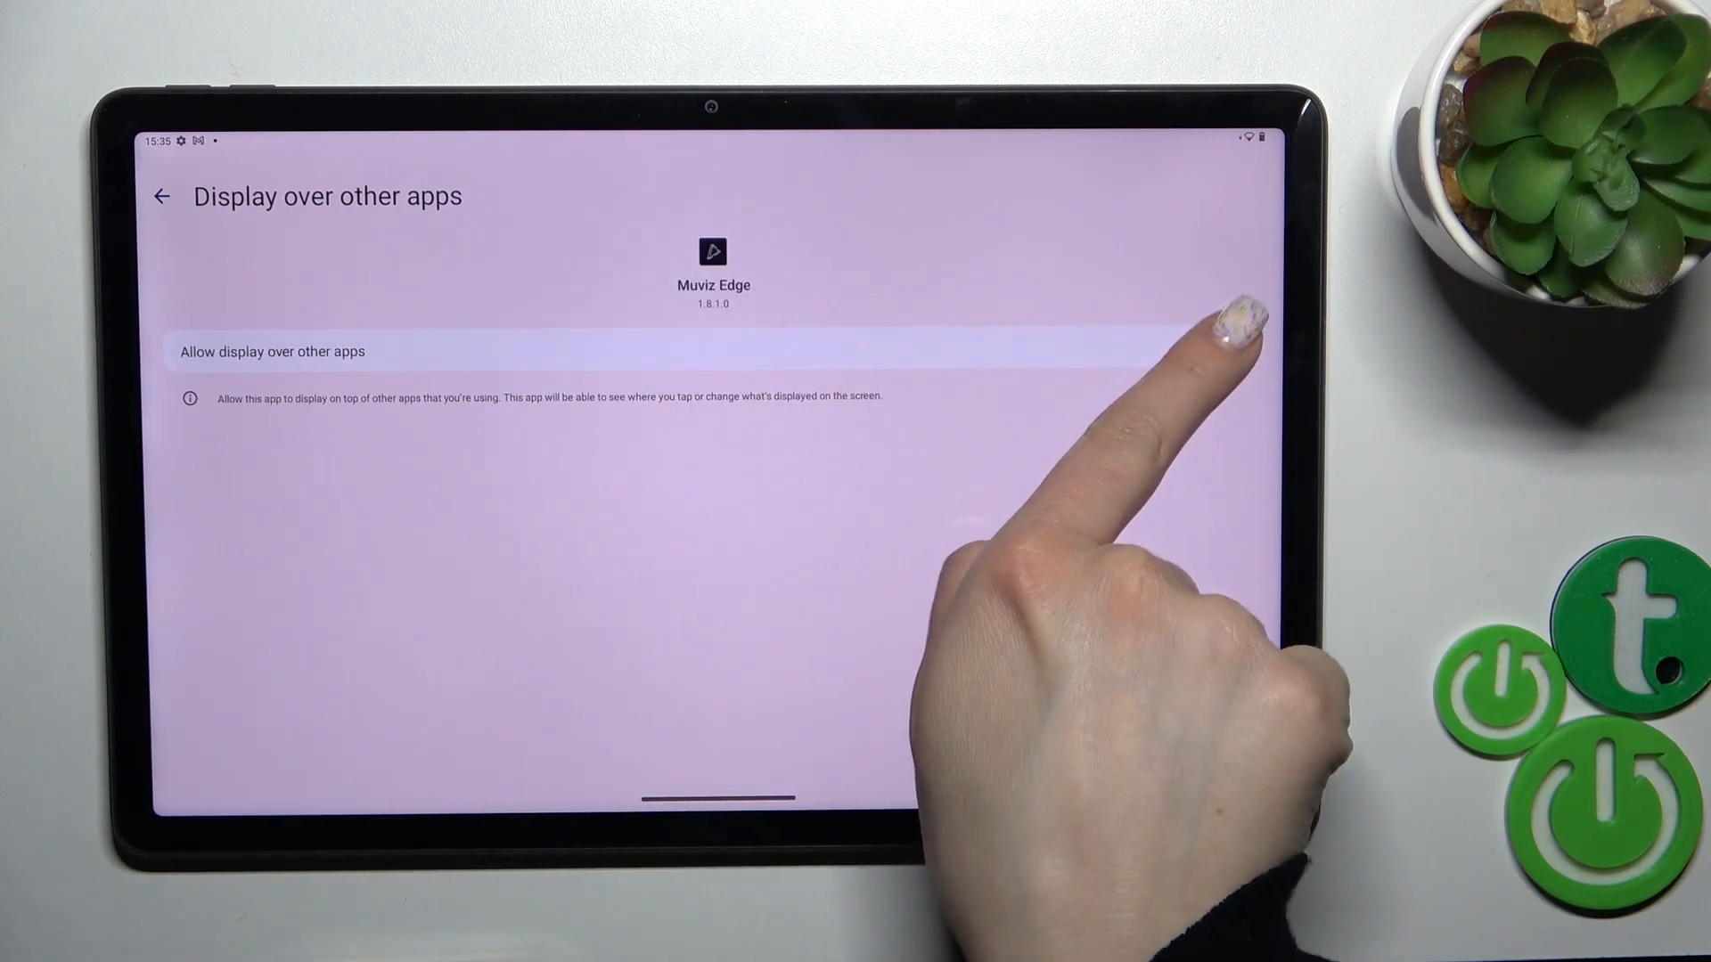
click(1229, 346)
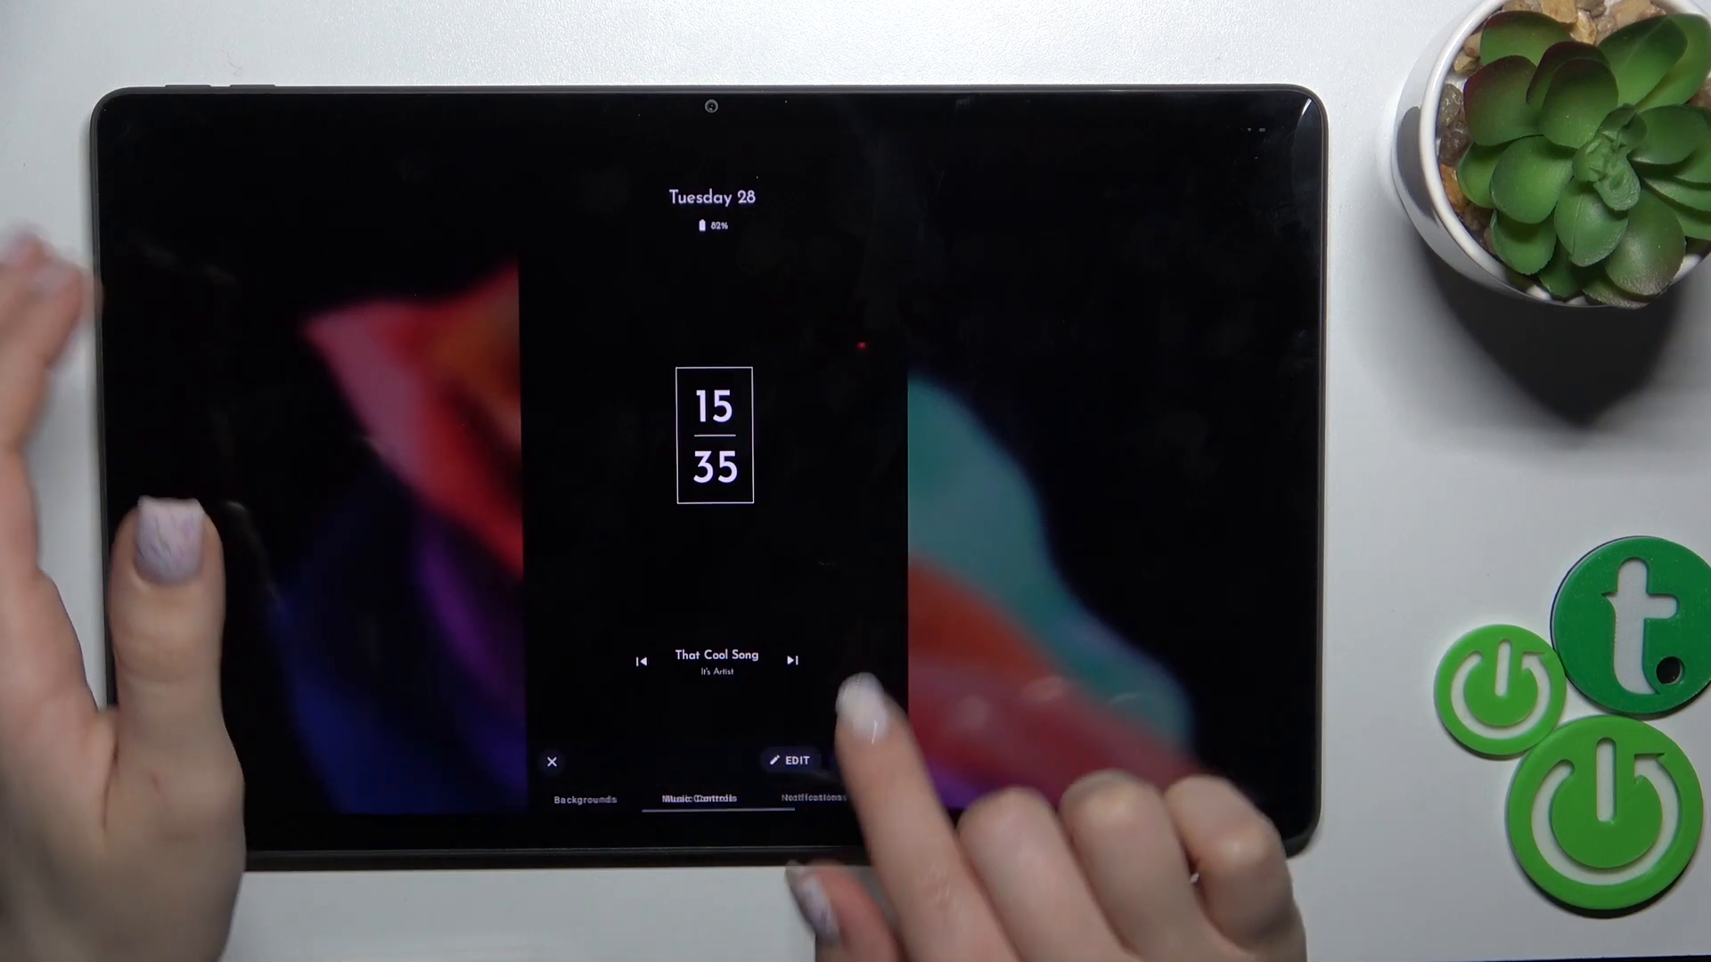
Apply the stacked-clock always-on display theme and lock the tablet with the power button
click(551, 760)
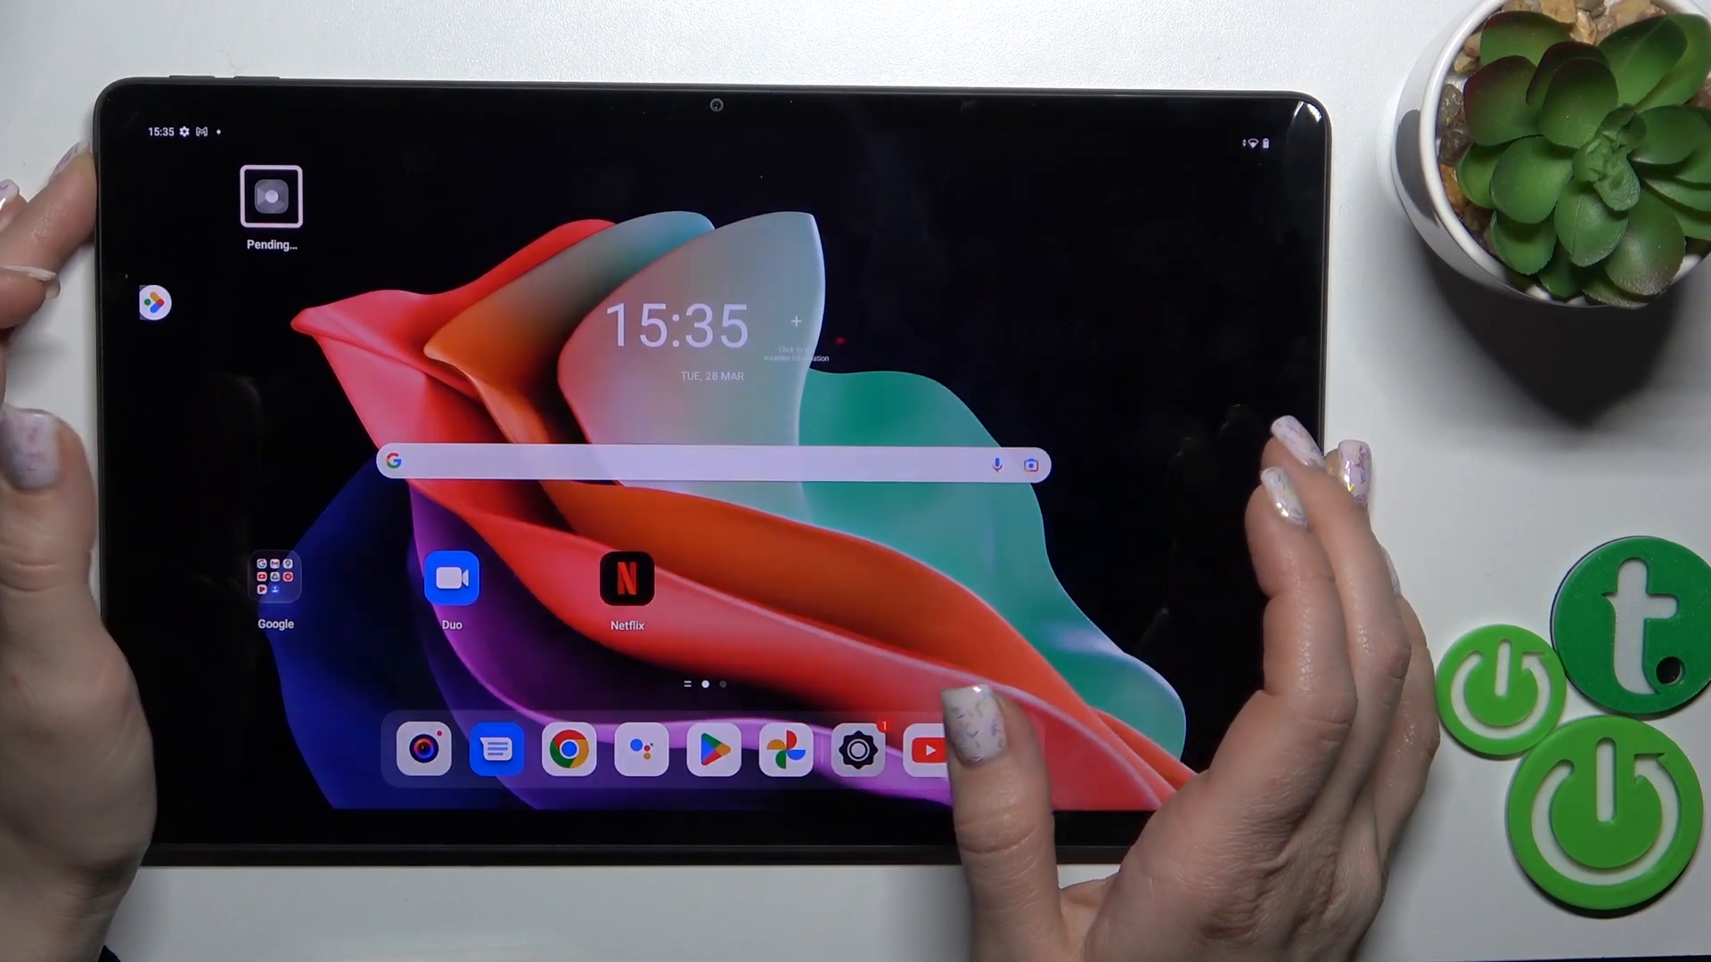
key(power)
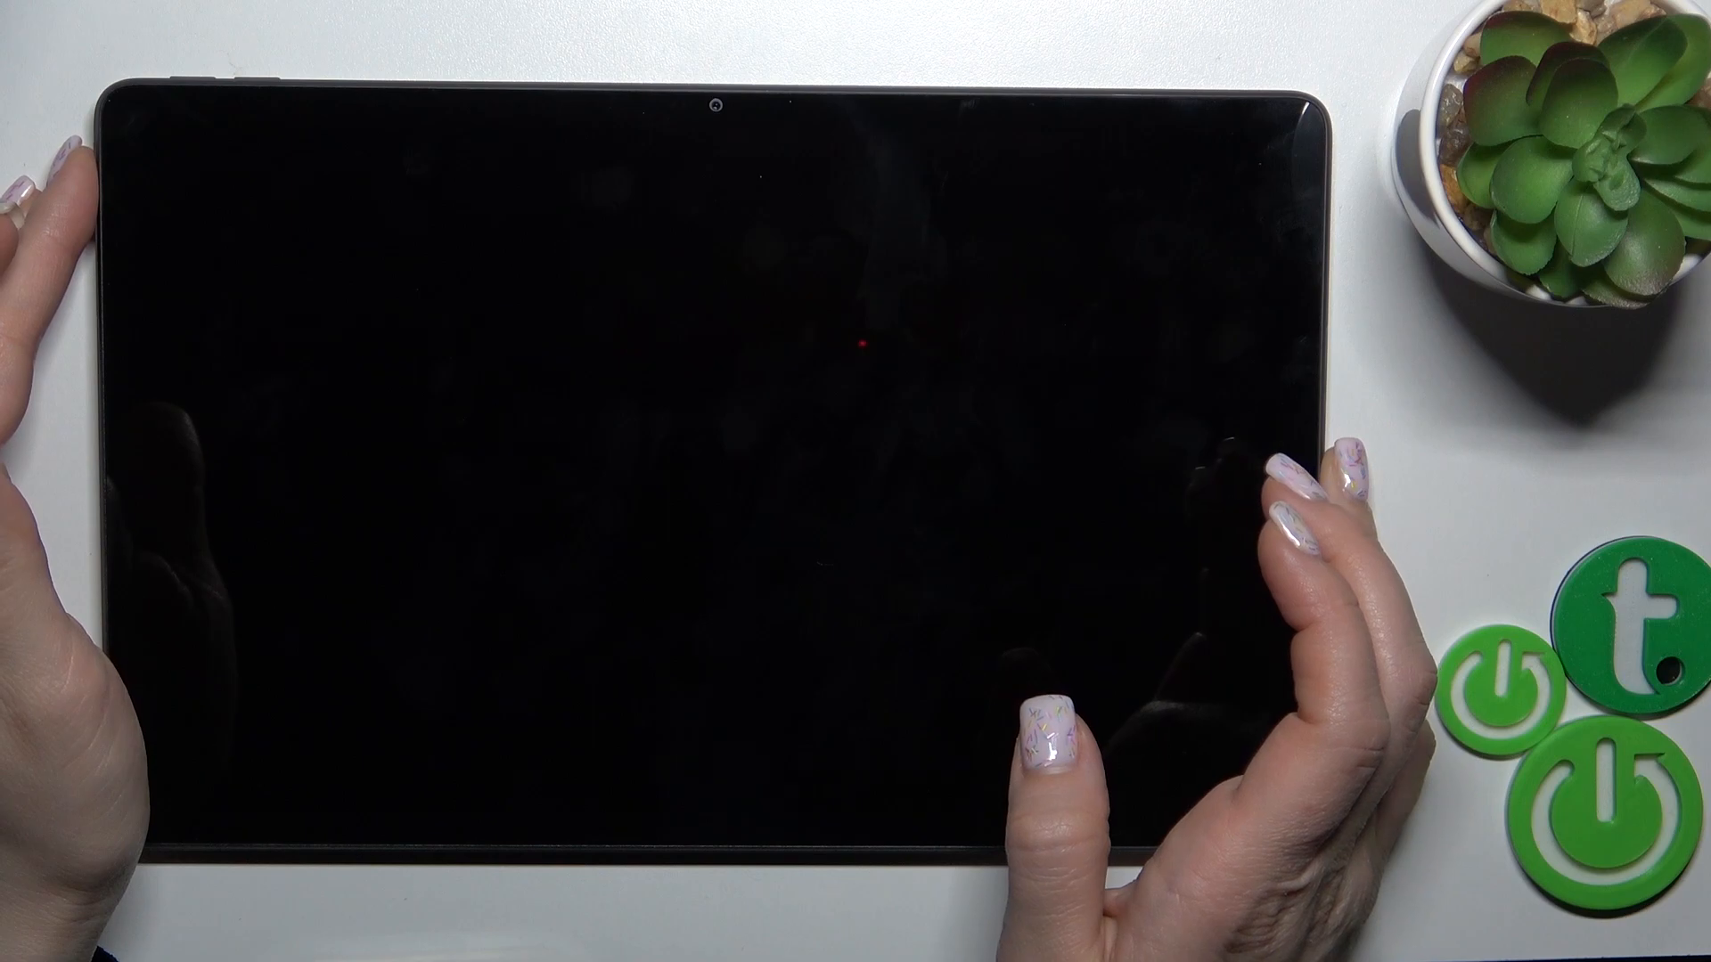